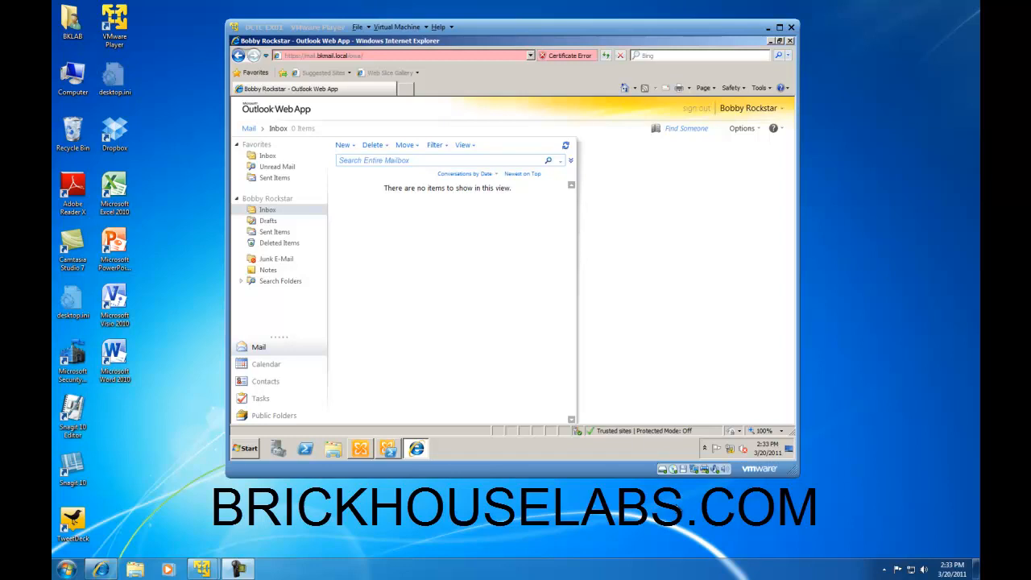
pyautogui.moveTo(738, 119)
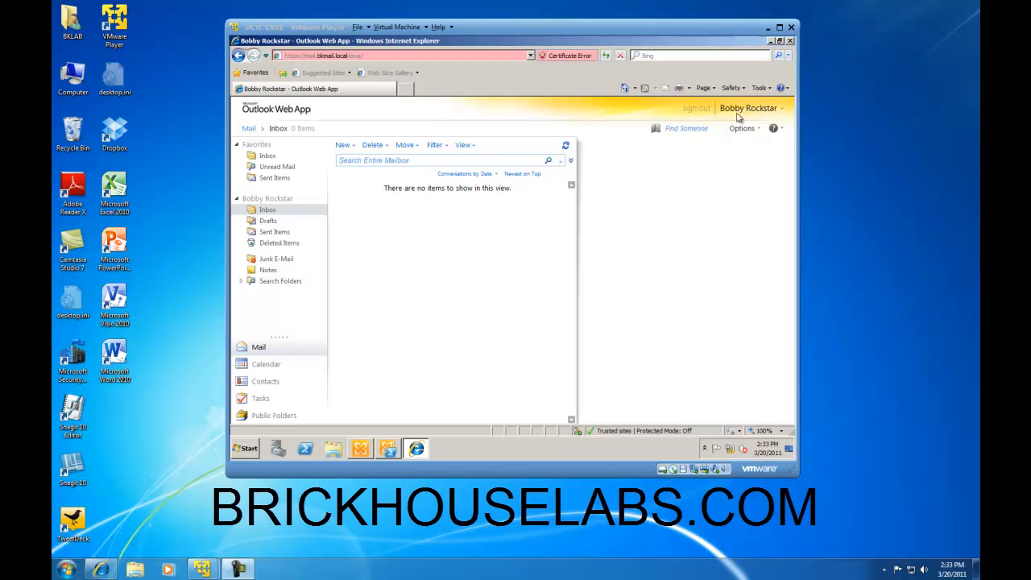
pyautogui.moveTo(745, 185)
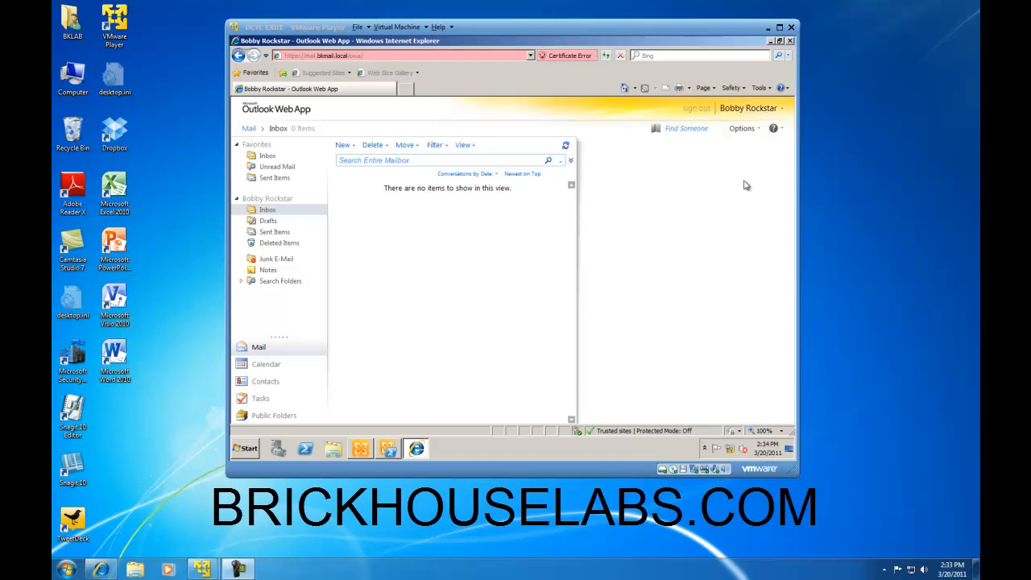
pyautogui.moveTo(751, 161)
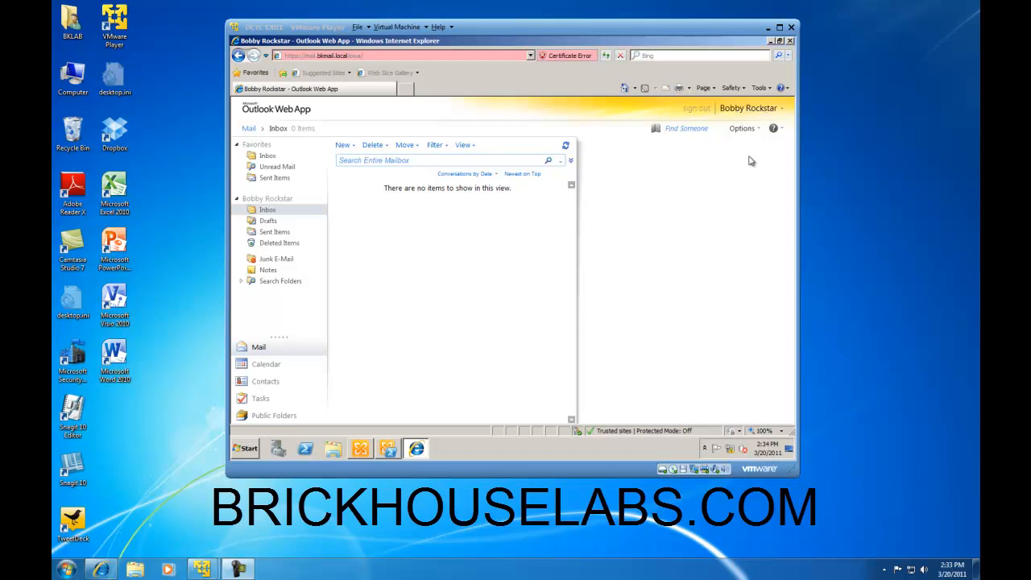
pyautogui.moveTo(745, 132)
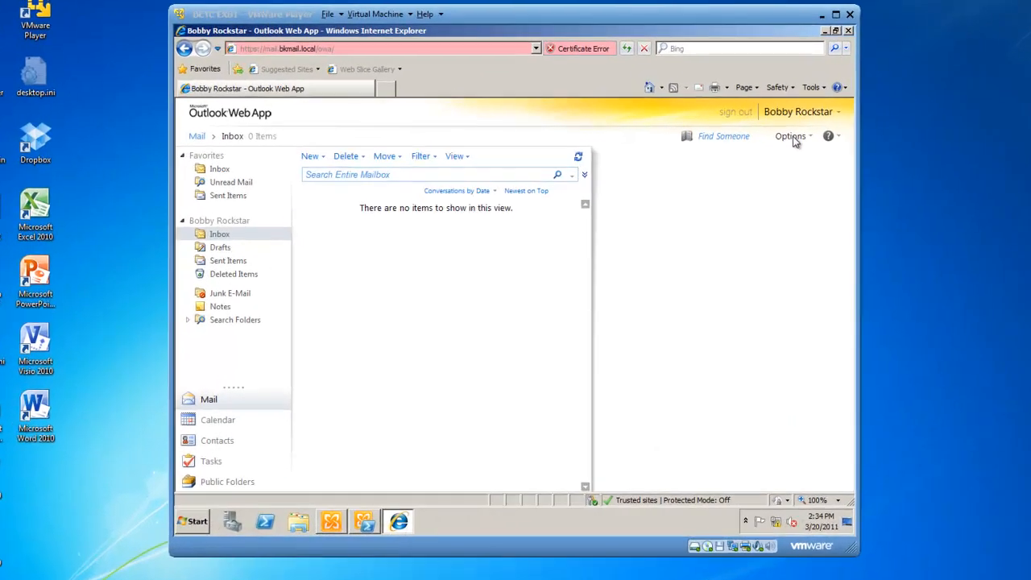
# Step: From the OWA Options menu, go to the Change Your Password page
pyautogui.click(790, 135)
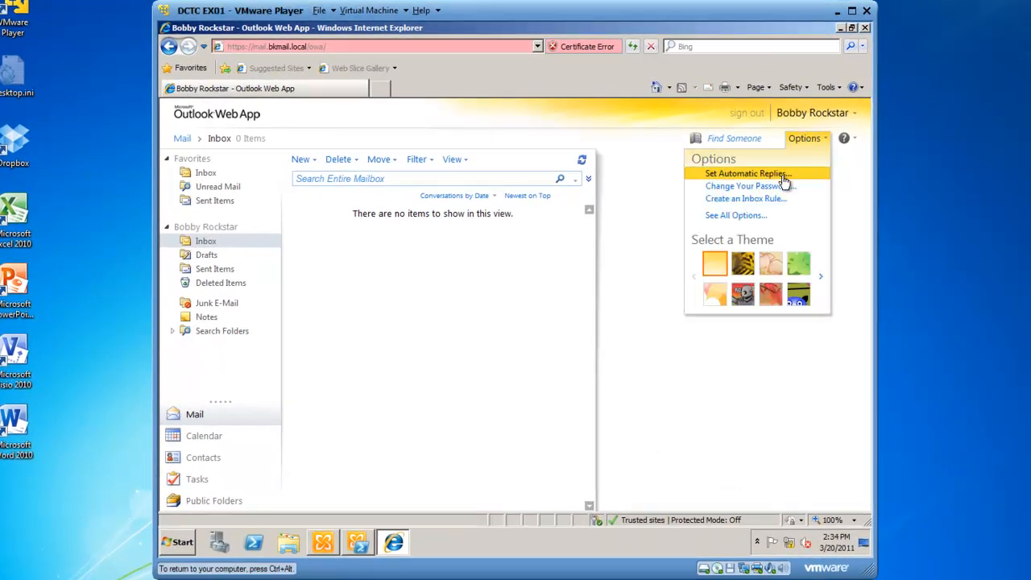
pyautogui.click(743, 187)
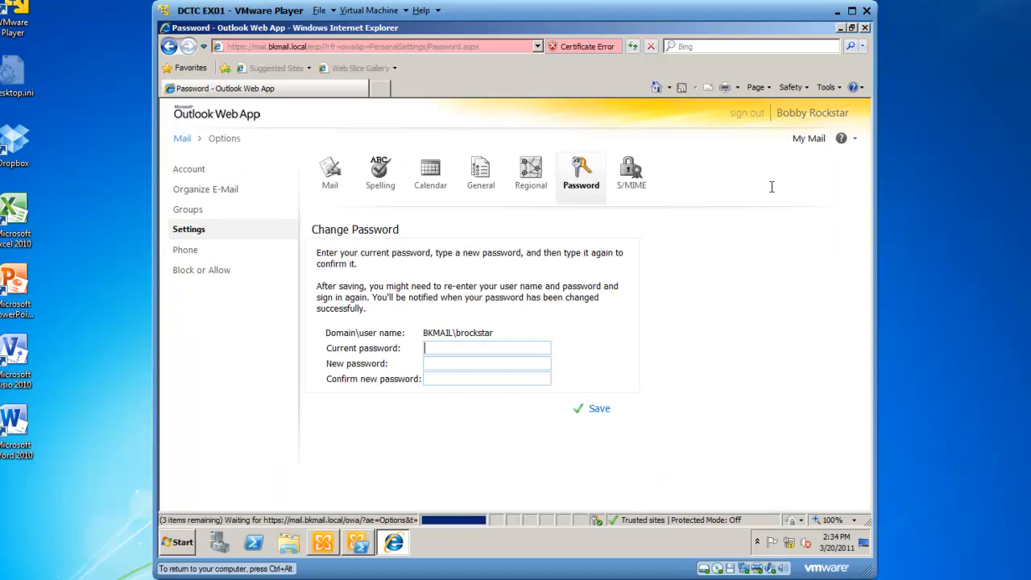
pyautogui.moveTo(486, 506)
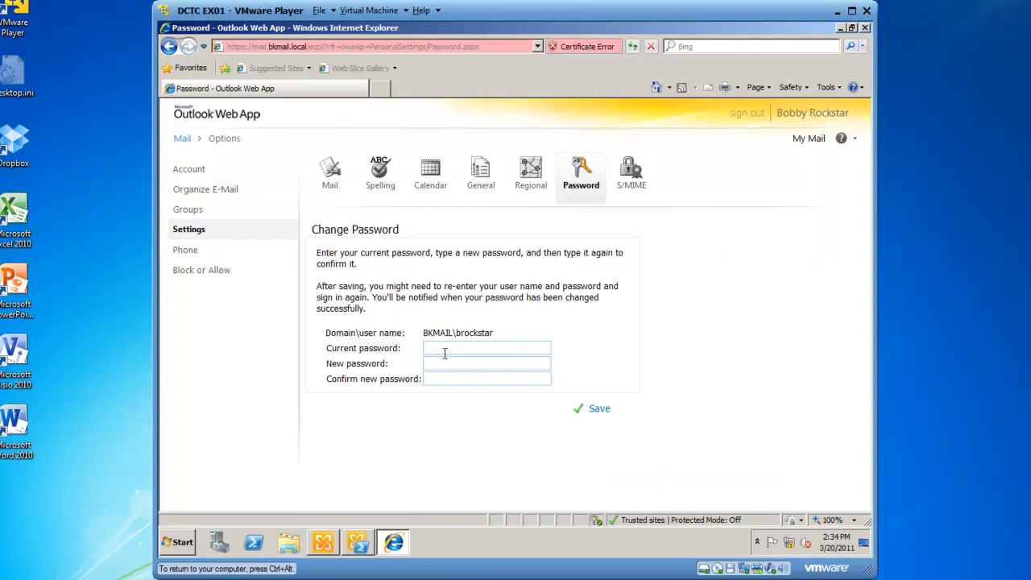
pyautogui.moveTo(599, 407)
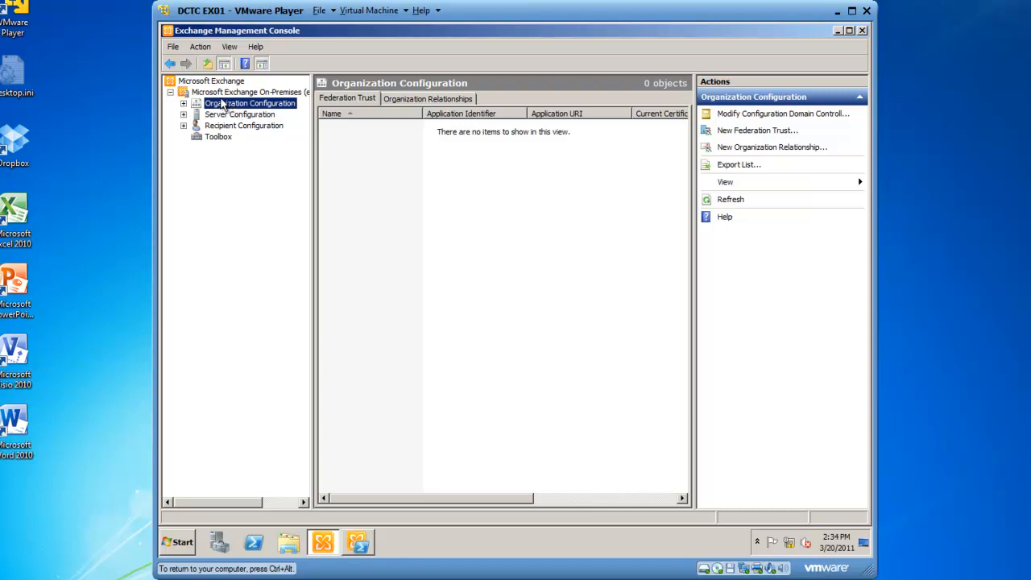
# Step: Show Client Access under Organization Configuration with its OWA mailbox policies
pyautogui.click(244, 90)
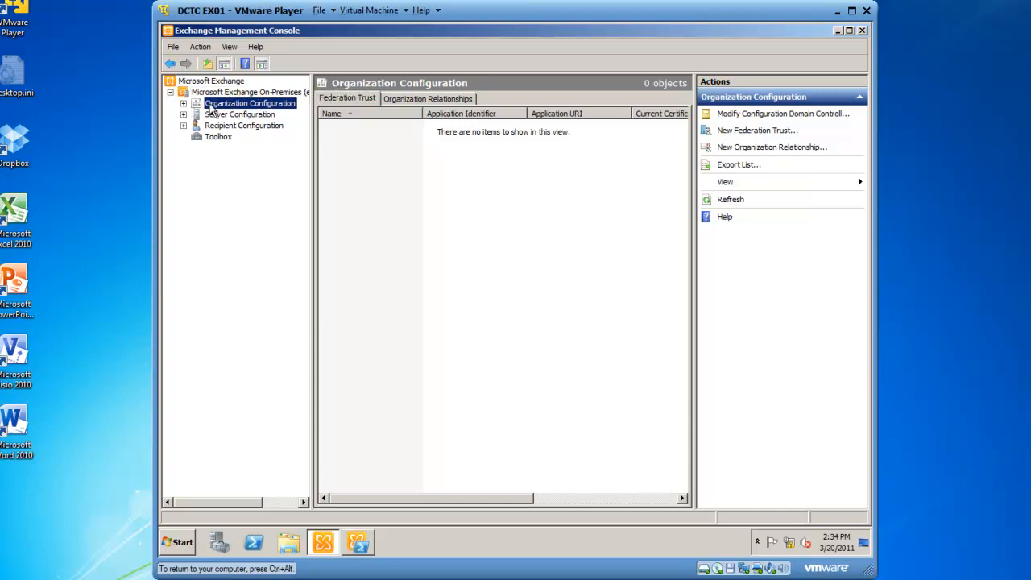
pyautogui.click(184, 103)
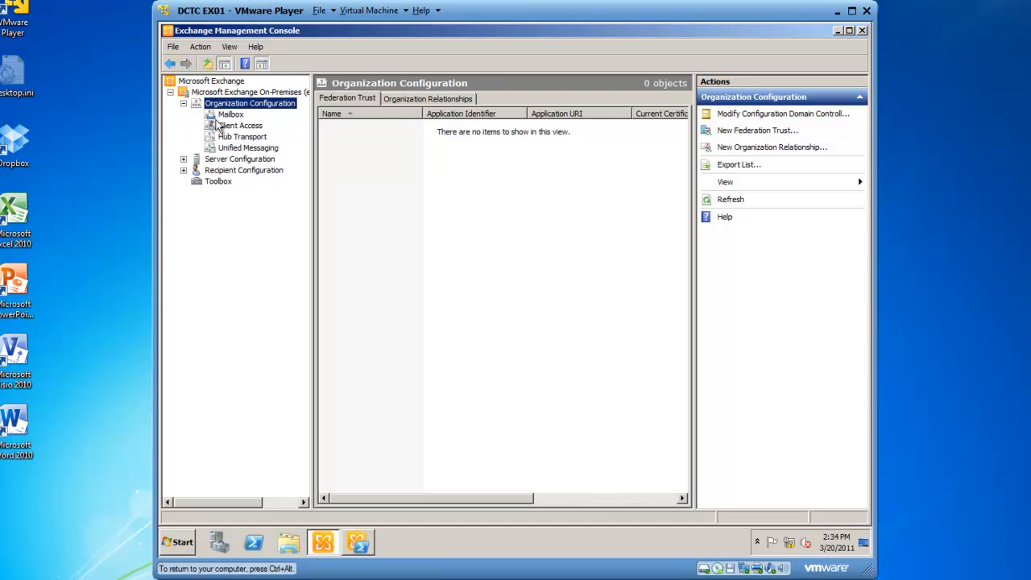
pyautogui.click(240, 126)
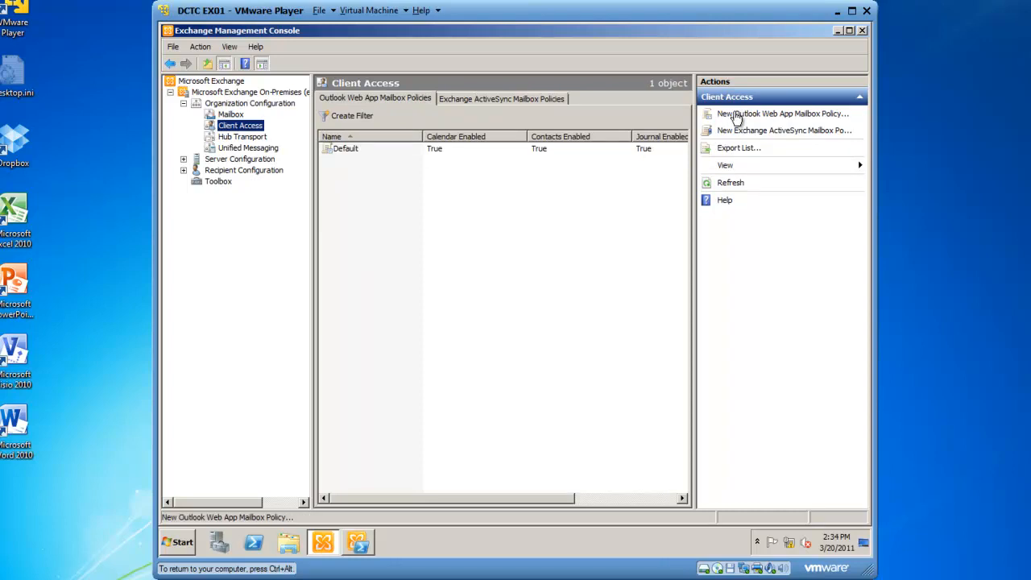
# Step: Start a new OWA mailbox policy 'OWA Mailbox Policy Restrict Change Password' with Change Password disabled
pyautogui.click(782, 112)
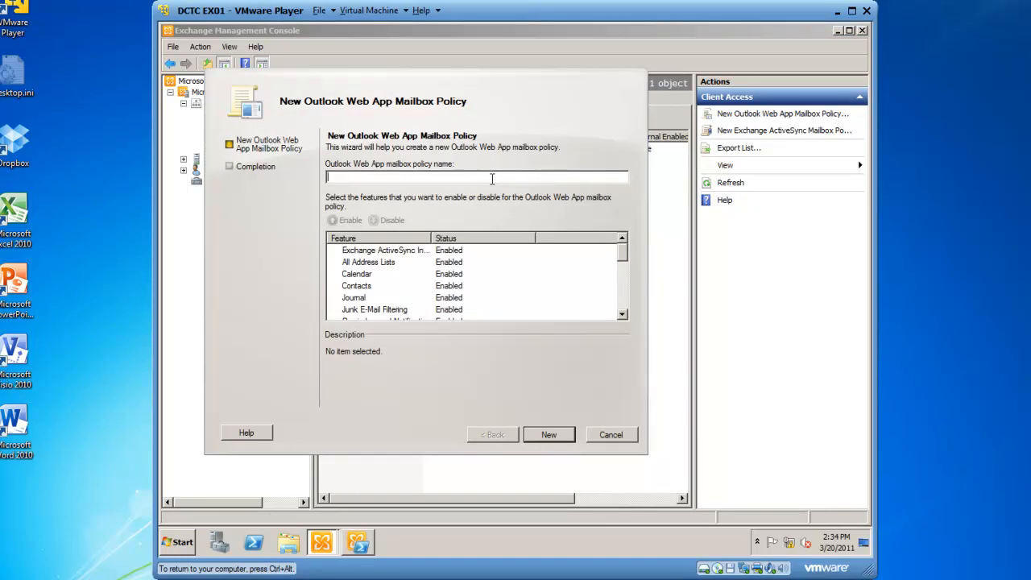
pyautogui.write('OWA')
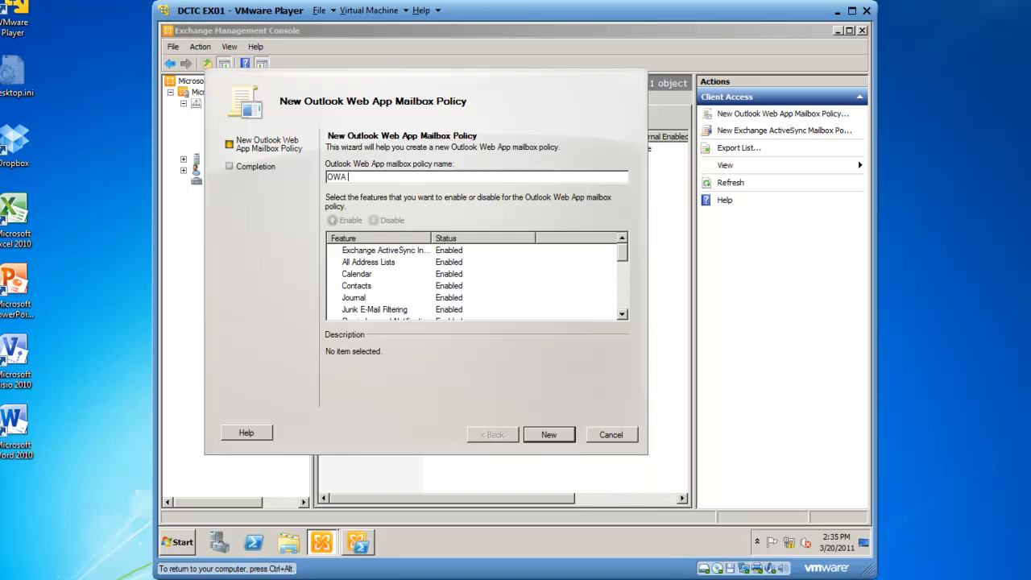
pyautogui.write('Mailbox Policy Restrict Change P')
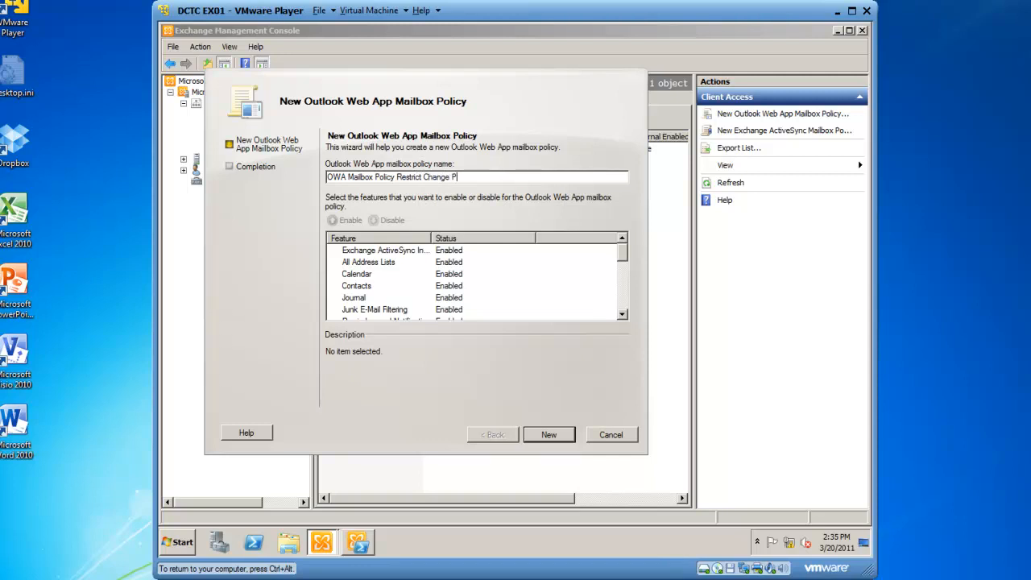
pyautogui.write('assword')
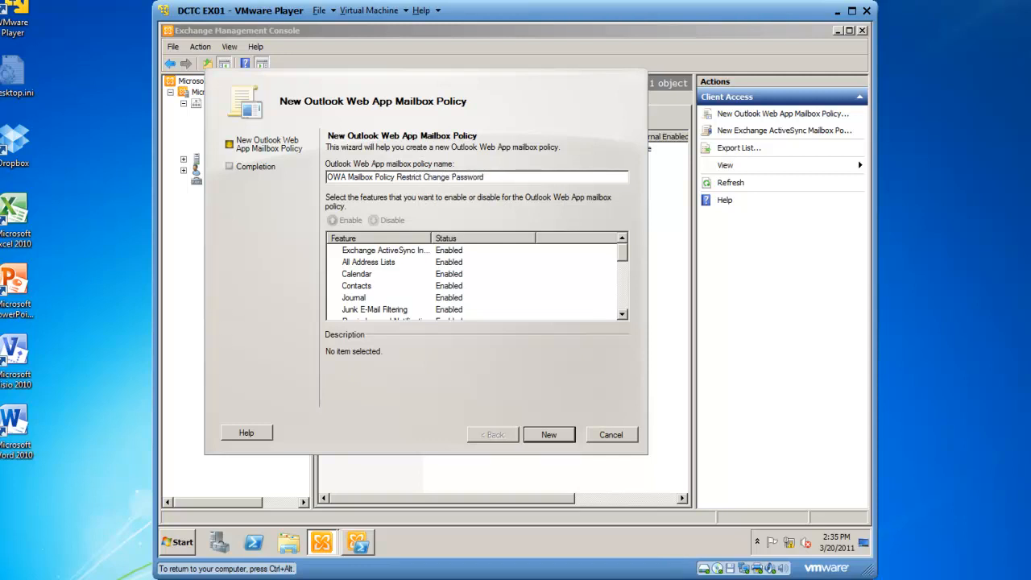
pyautogui.moveTo(387, 298)
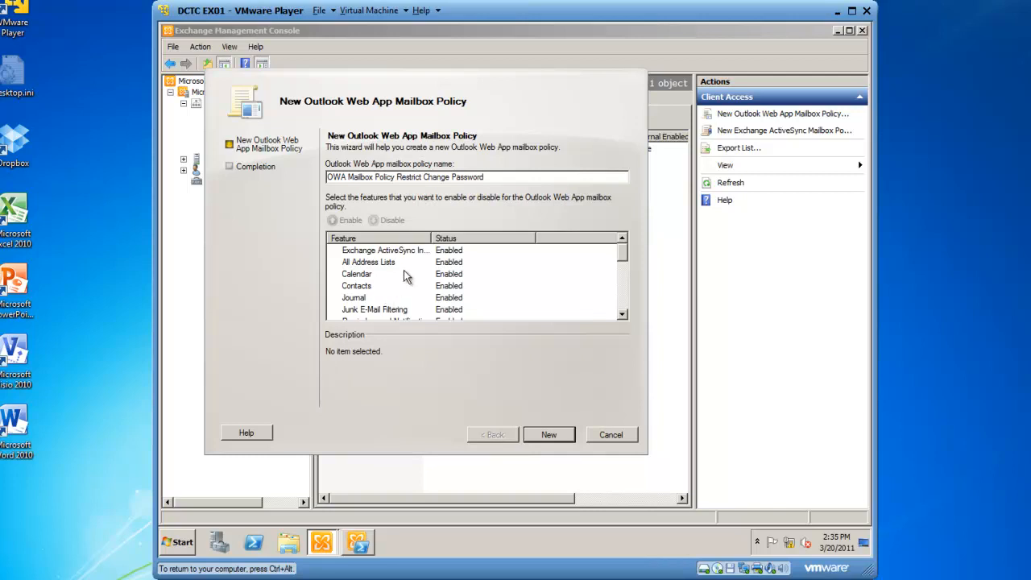
pyautogui.moveTo(627, 324)
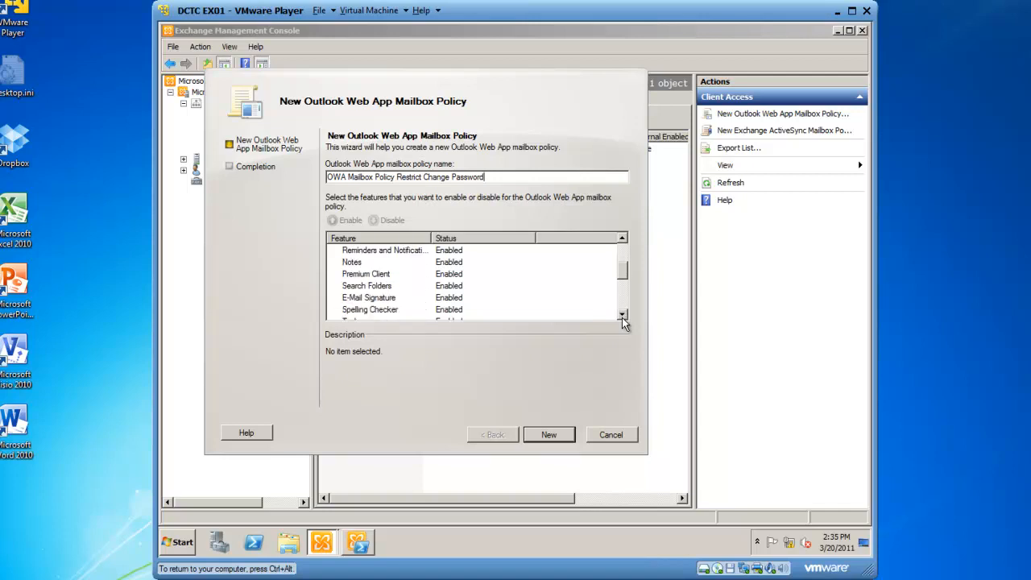
pyautogui.click(622, 314)
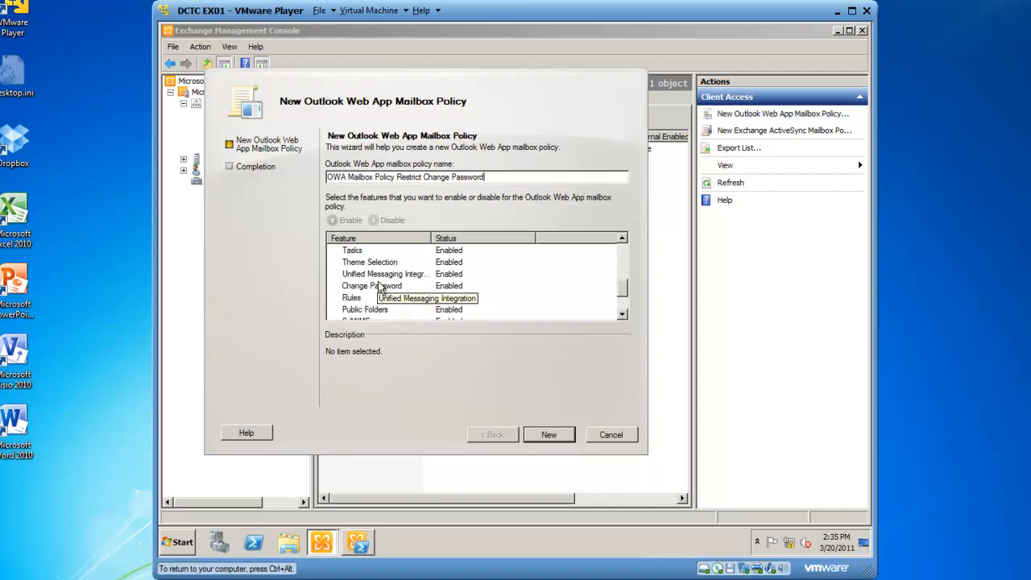
pyautogui.click(371, 285)
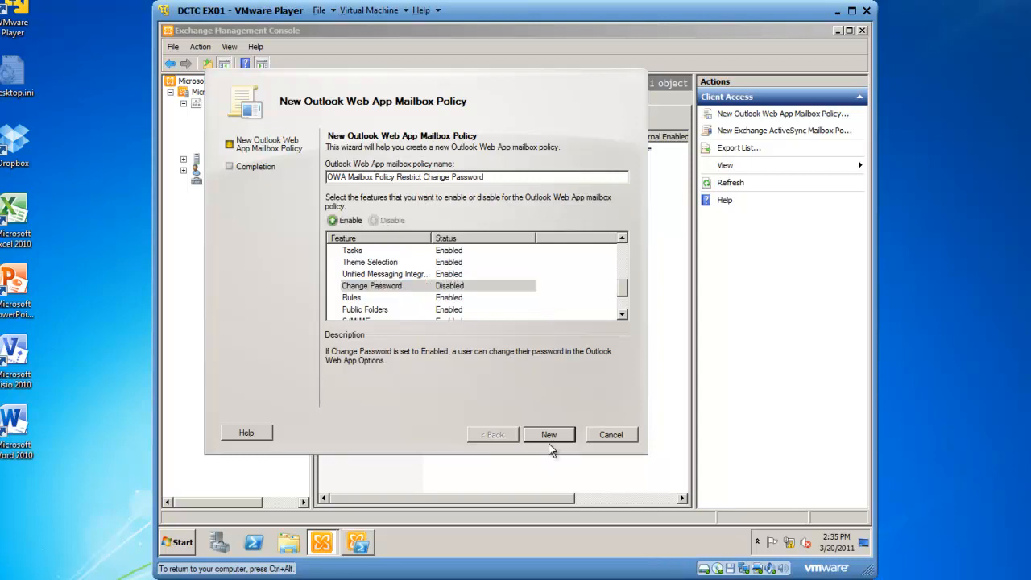
# Step: Finish the wizard so the new policy is listed beside Default
pyautogui.click(548, 435)
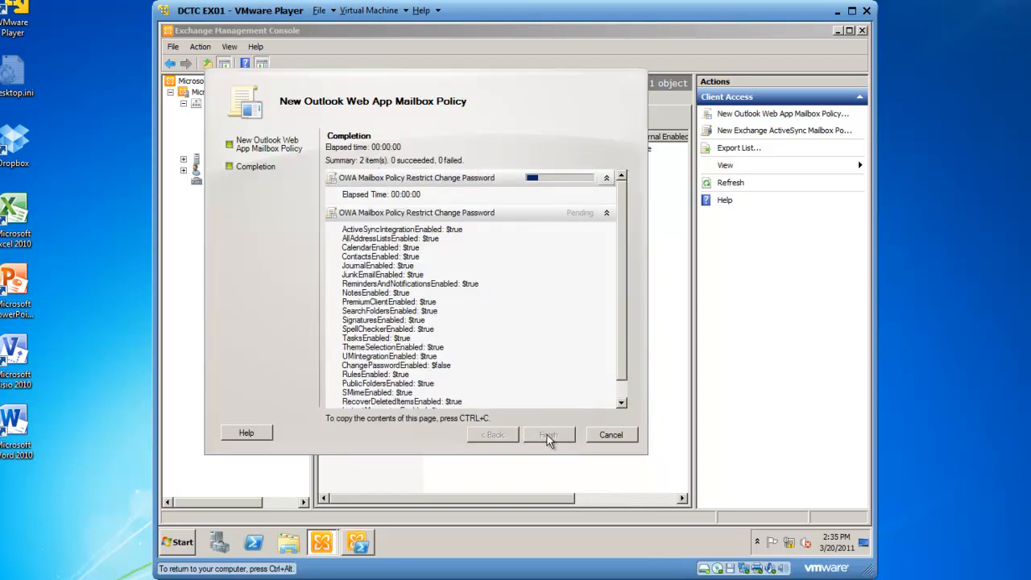
pyautogui.click(548, 435)
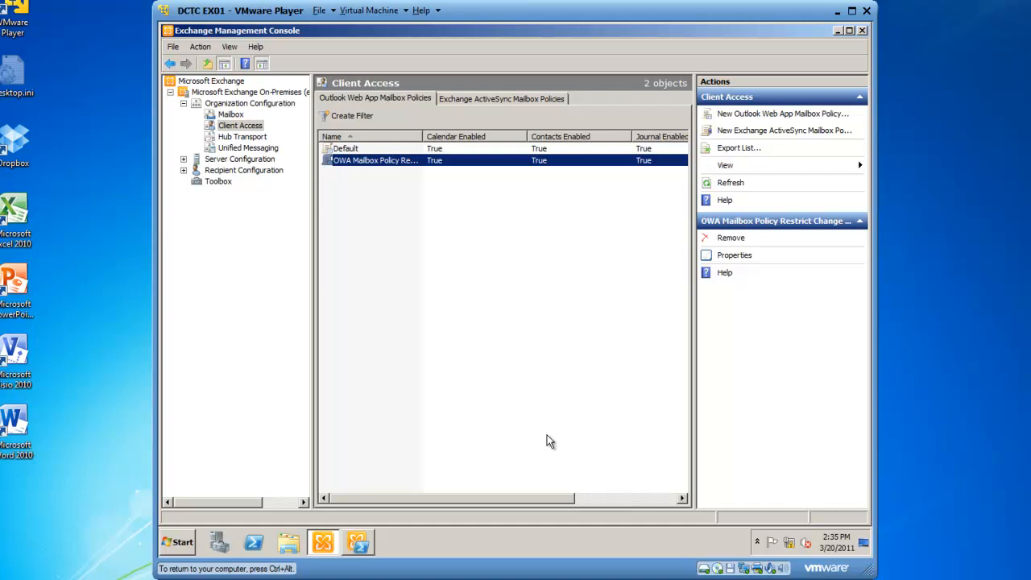
pyautogui.moveTo(464, 392)
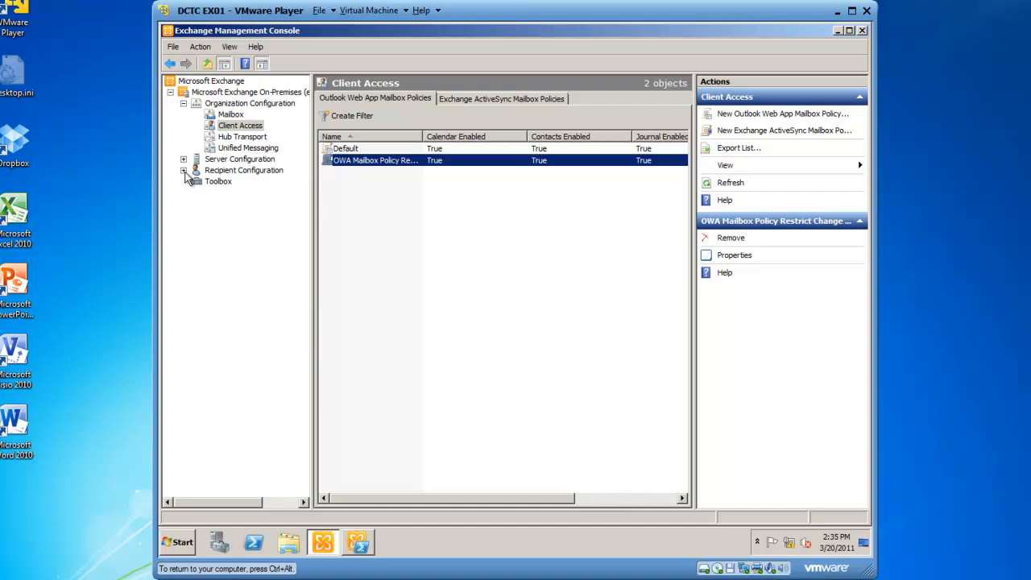
# Step: Select Bobby Rockstar's mailbox in the Recipient Configuration mailbox list
pyautogui.click(183, 171)
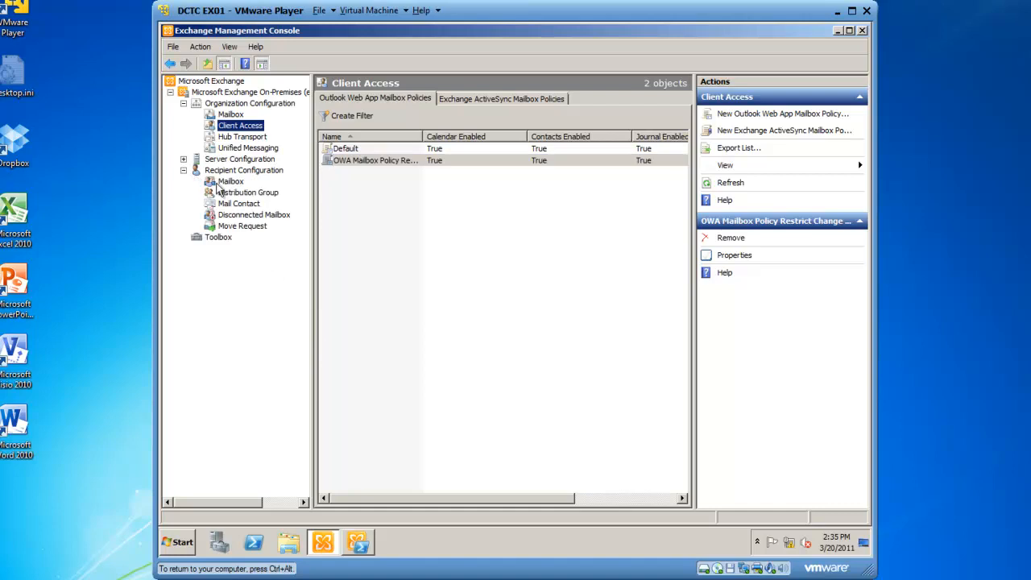
pyautogui.click(231, 180)
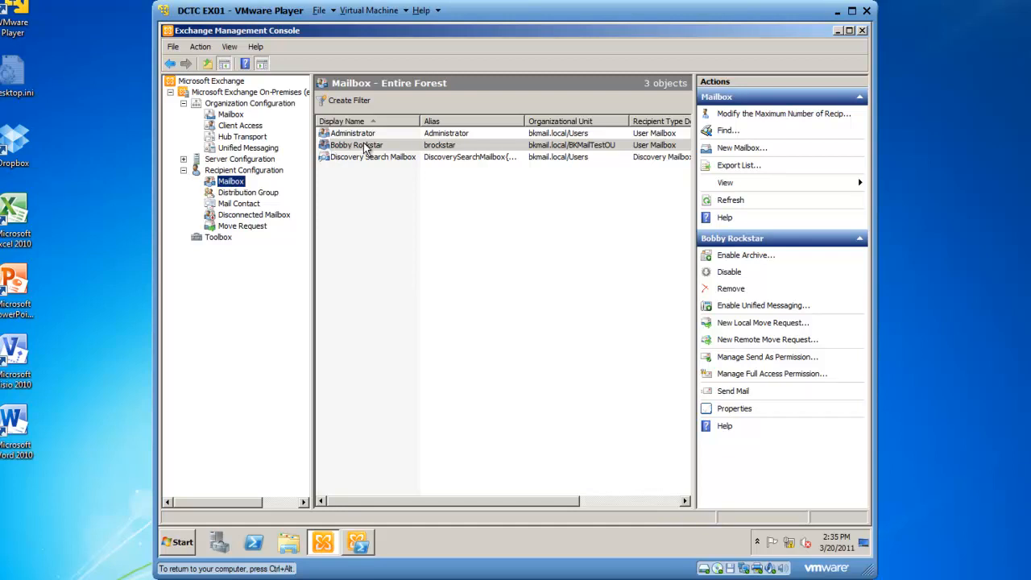
pyautogui.click(356, 145)
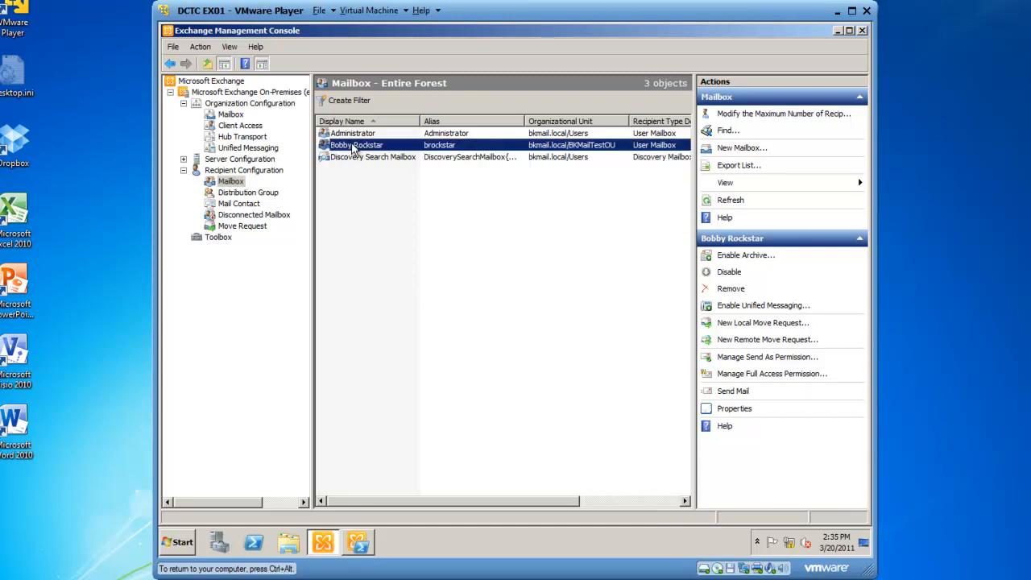
pyautogui.rightClick(356, 145)
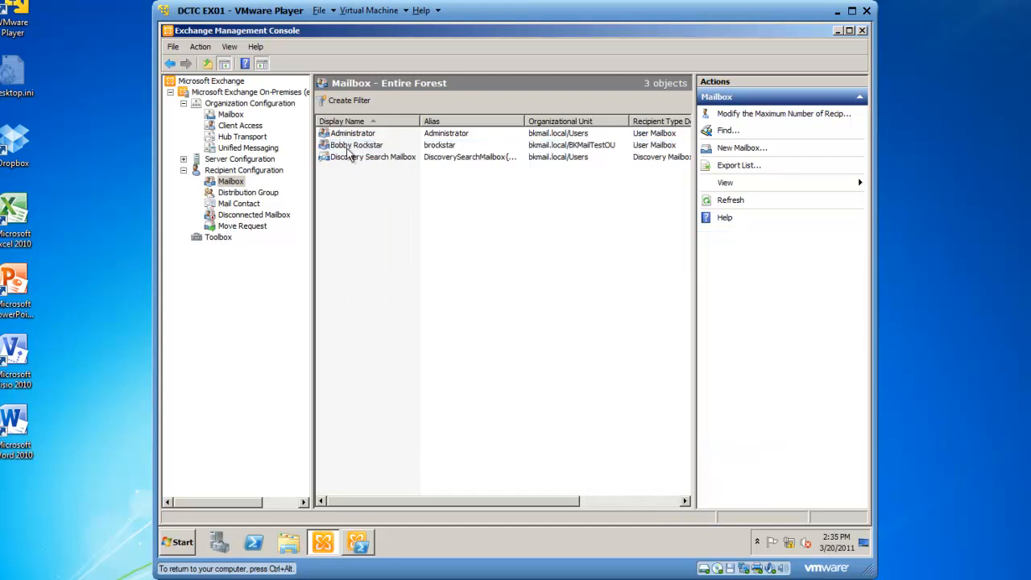
pyautogui.click(356, 145)
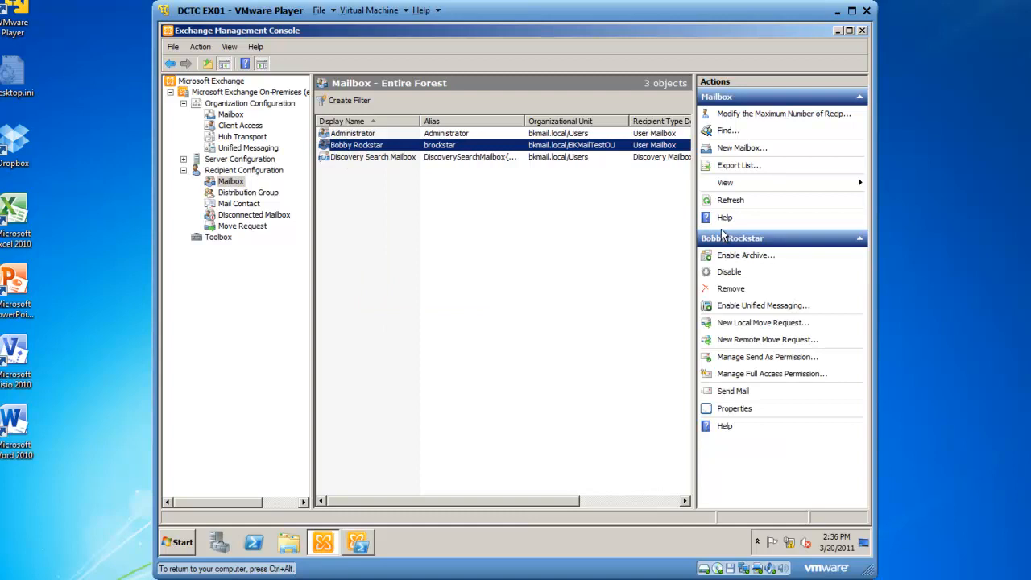
pyautogui.moveTo(734, 413)
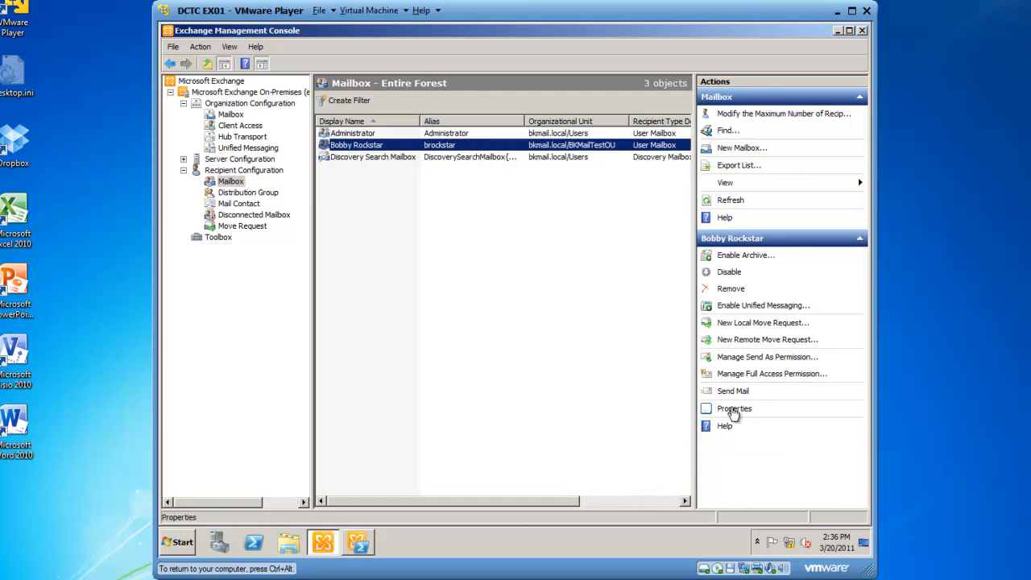
# Step: View Bobby Rockstar's Mailbox Features with Outlook Web App highlighted
pyautogui.click(734, 409)
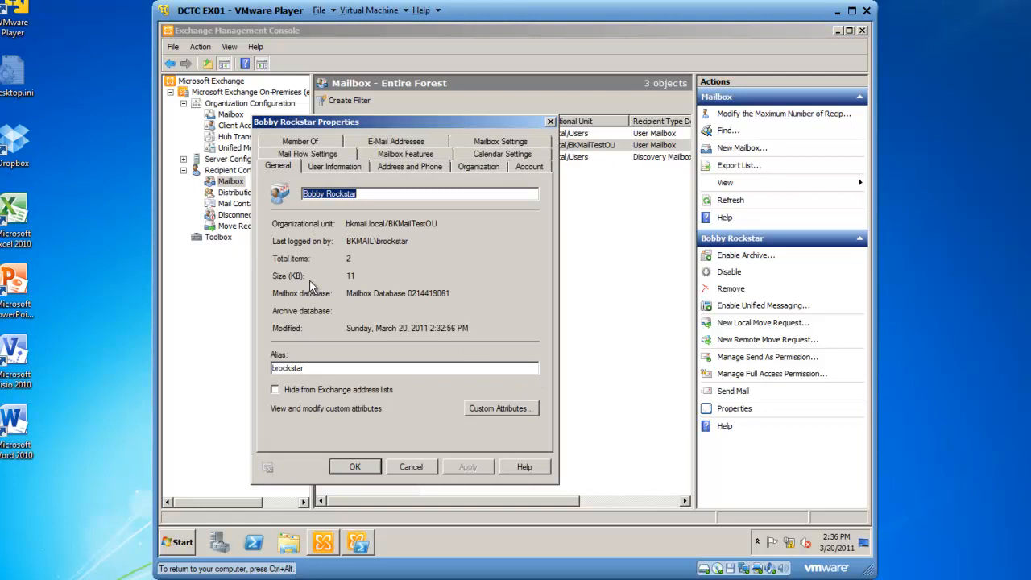
pyautogui.moveTo(393, 154)
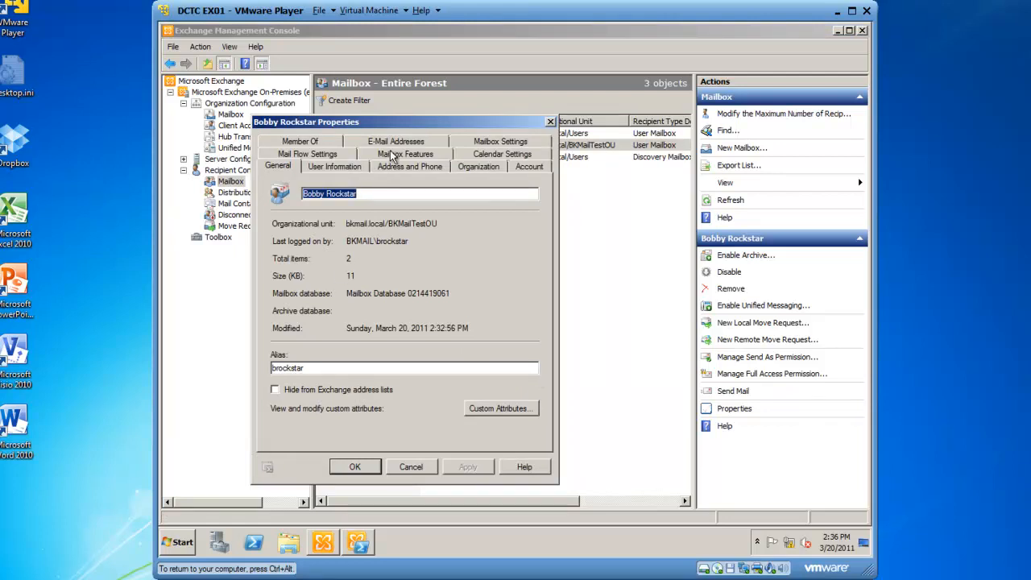
pyautogui.click(407, 154)
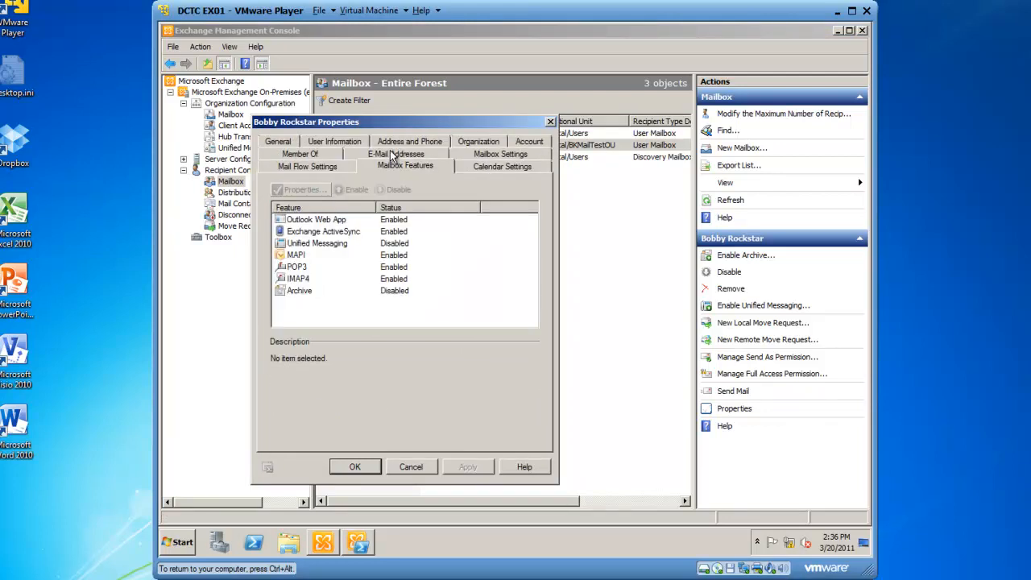
pyautogui.click(316, 219)
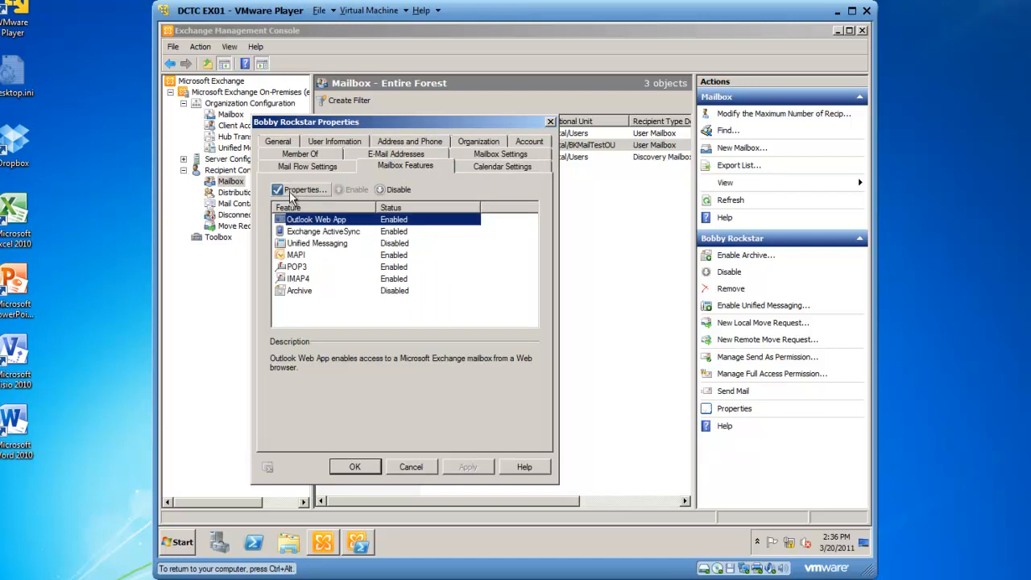
# Step: Assign 'OWA Mailbox Policy Restrict Change Password' as his Outlook Web App mailbox policy
pyautogui.click(303, 190)
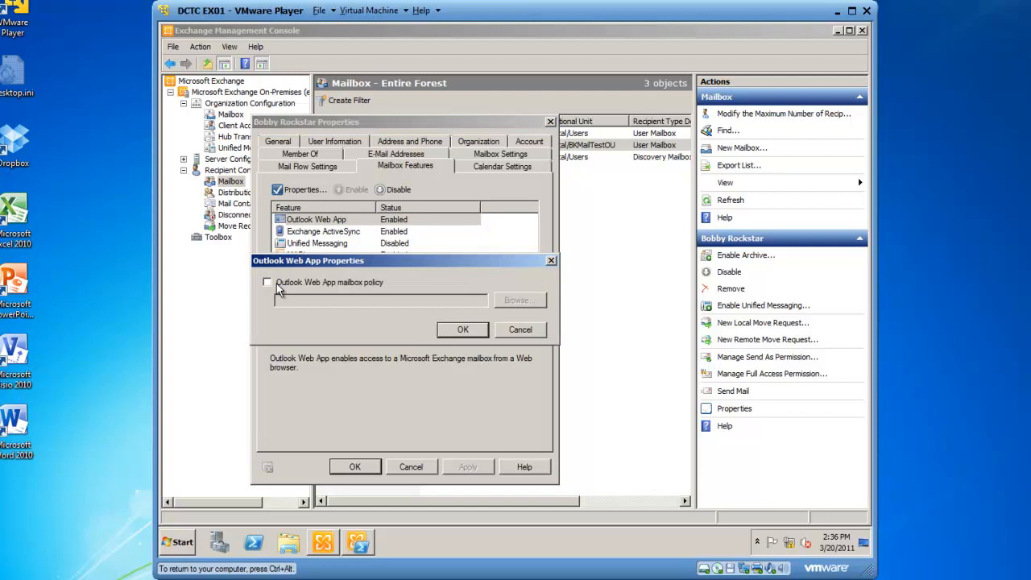
pyautogui.click(267, 282)
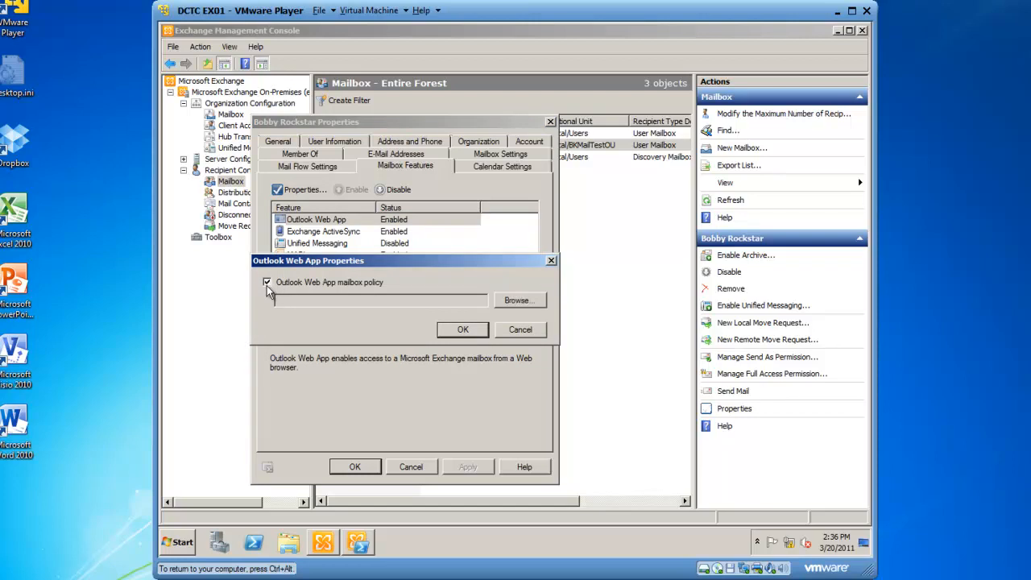
pyautogui.moveTo(519, 304)
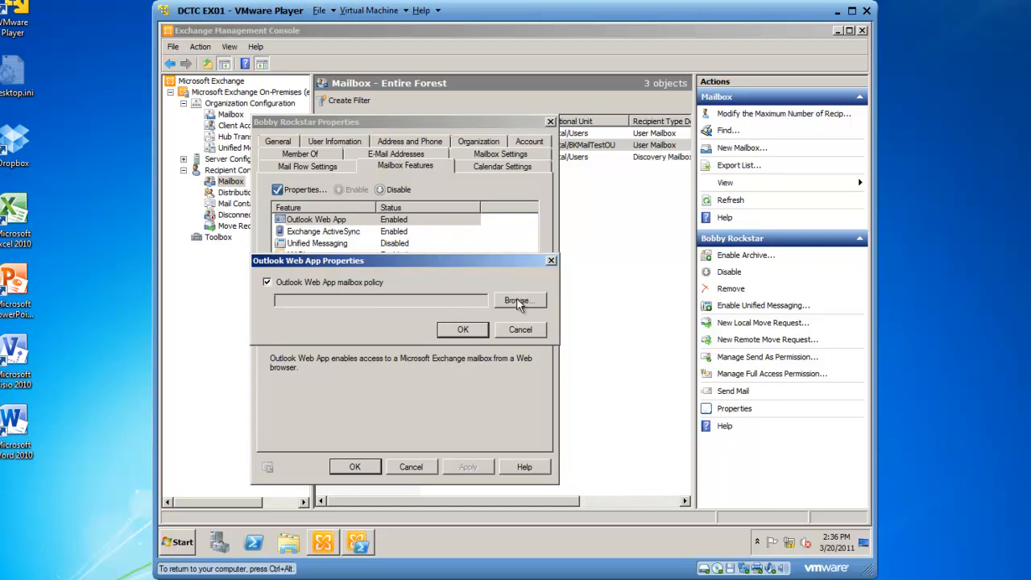
pyautogui.click(518, 301)
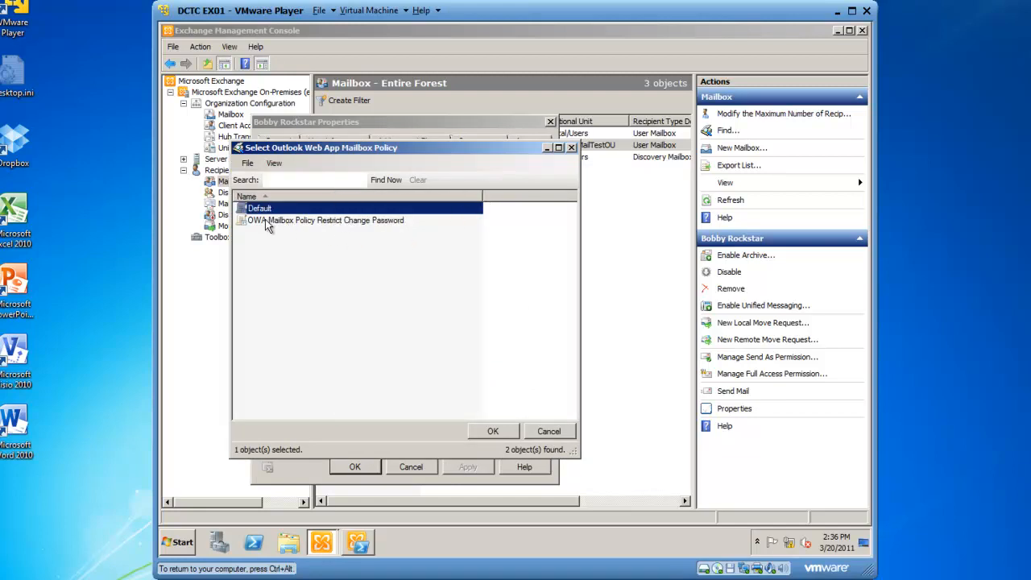
pyautogui.click(326, 219)
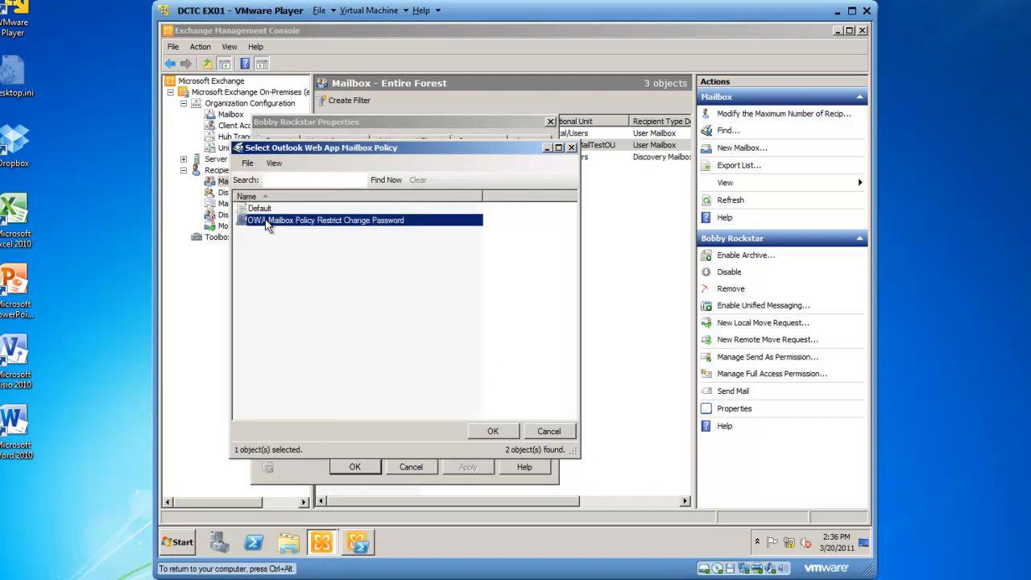
pyautogui.click(494, 430)
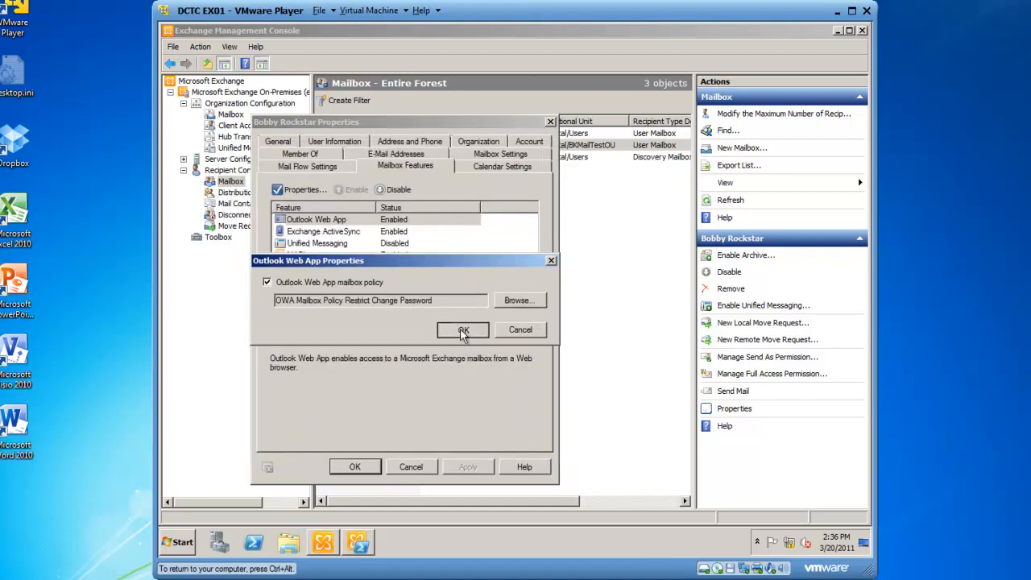
pyautogui.click(464, 331)
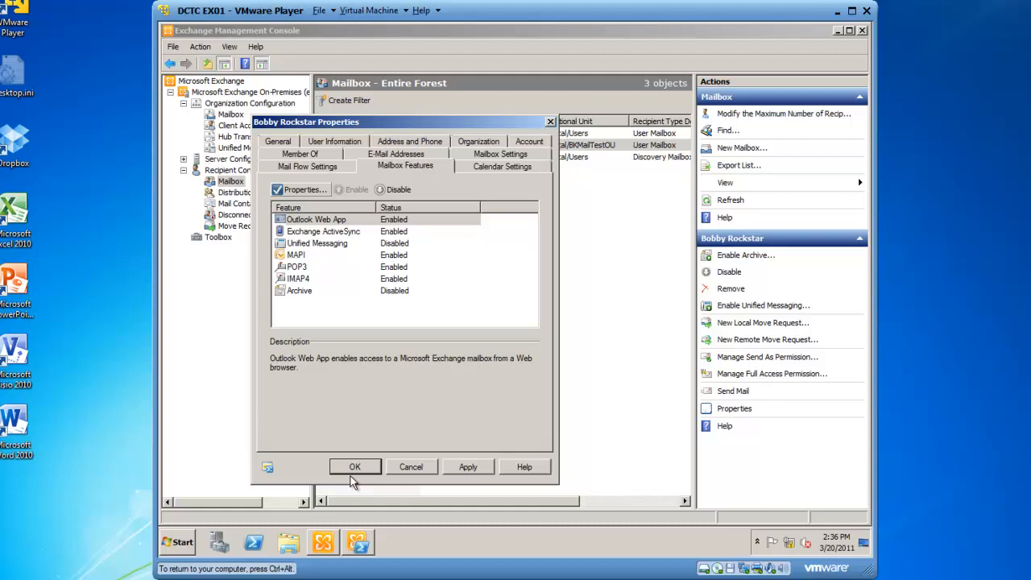
# Step: Apply the changes and close Bobby Rockstar's mailbox properties
pyautogui.click(354, 468)
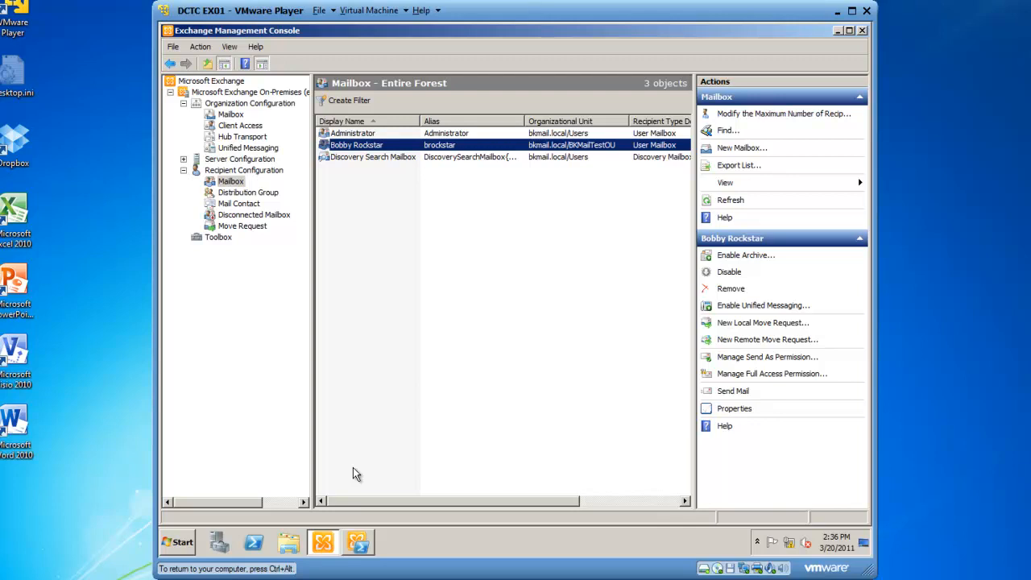
pyautogui.moveTo(827, 40)
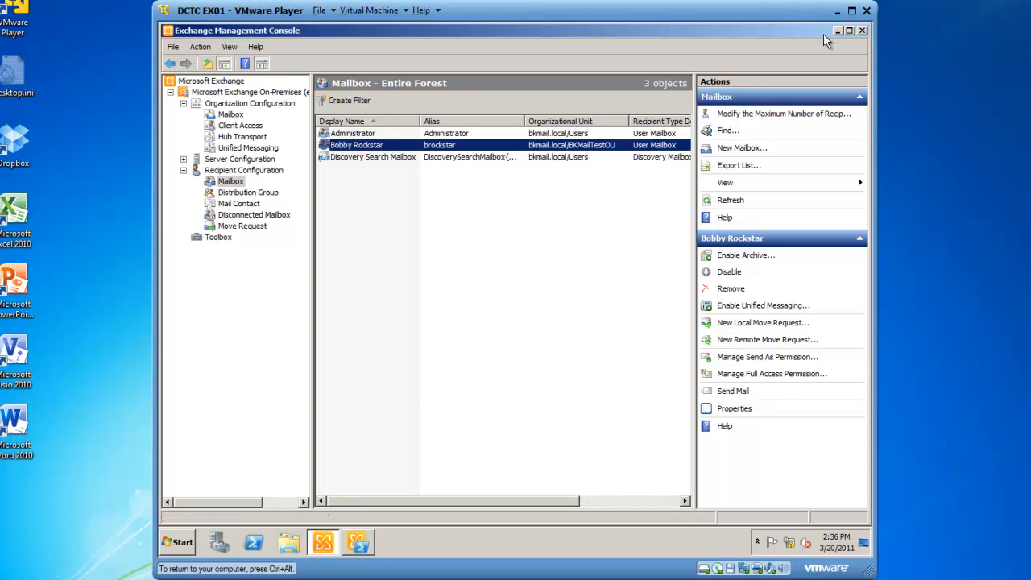
# Step: Minimize the console and launch Internet Explorer from the Start menu
pyautogui.click(838, 29)
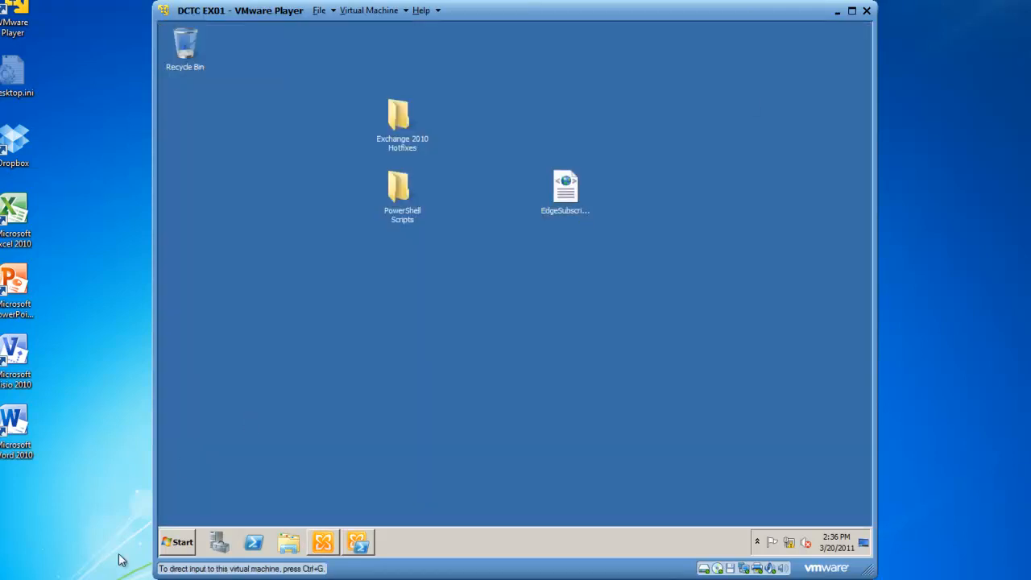
pyautogui.click(178, 541)
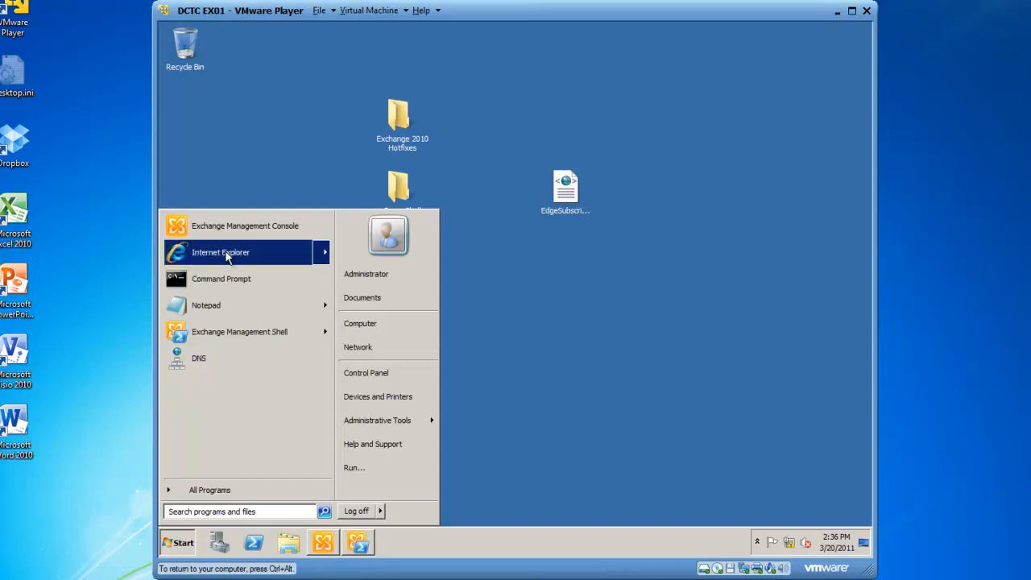
pyautogui.click(219, 251)
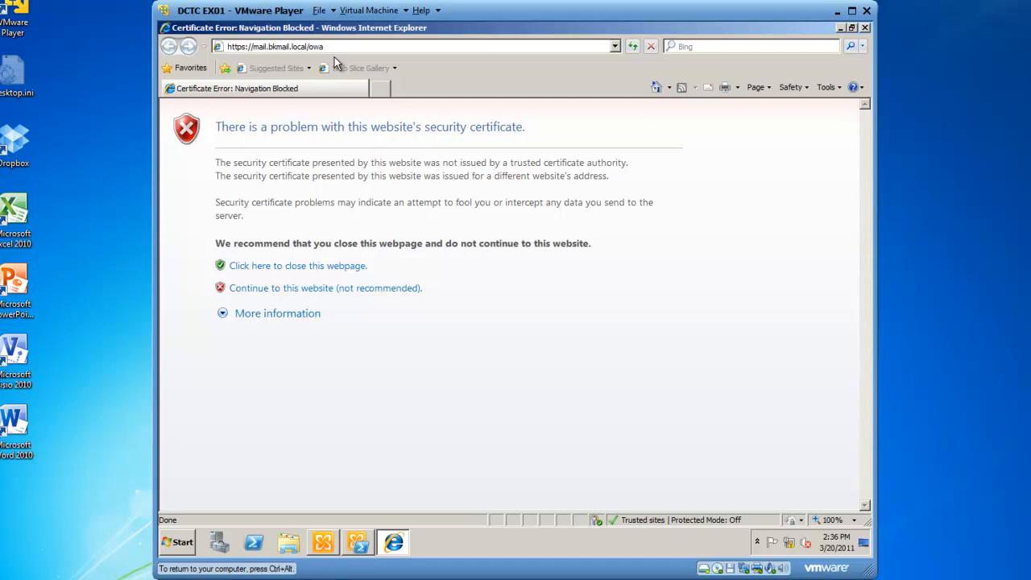
# Step: Sign in to OWA as Bobby Rockstar and show the Options menu lacking Change Password
pyautogui.click(326, 287)
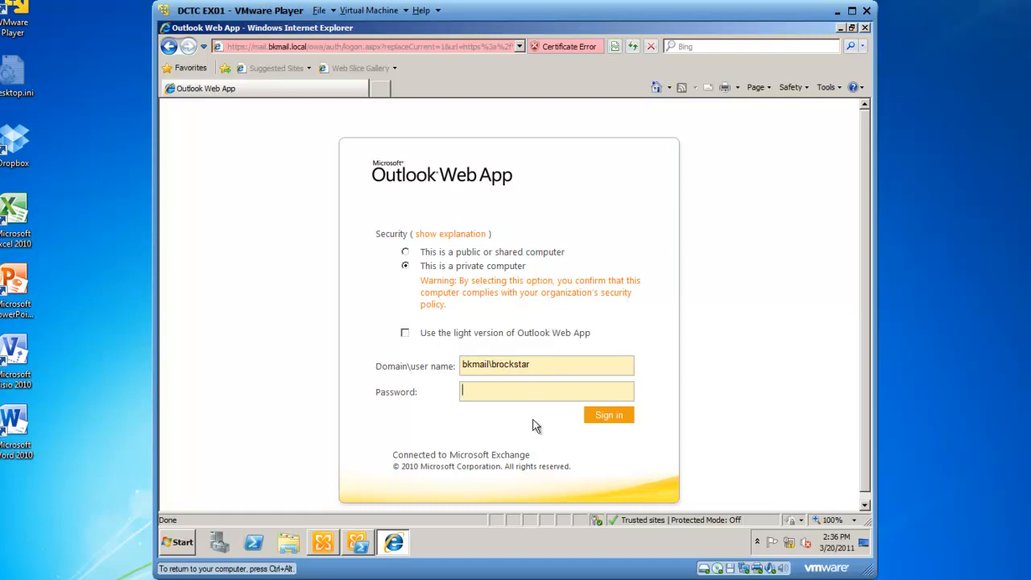
pyautogui.write('••')
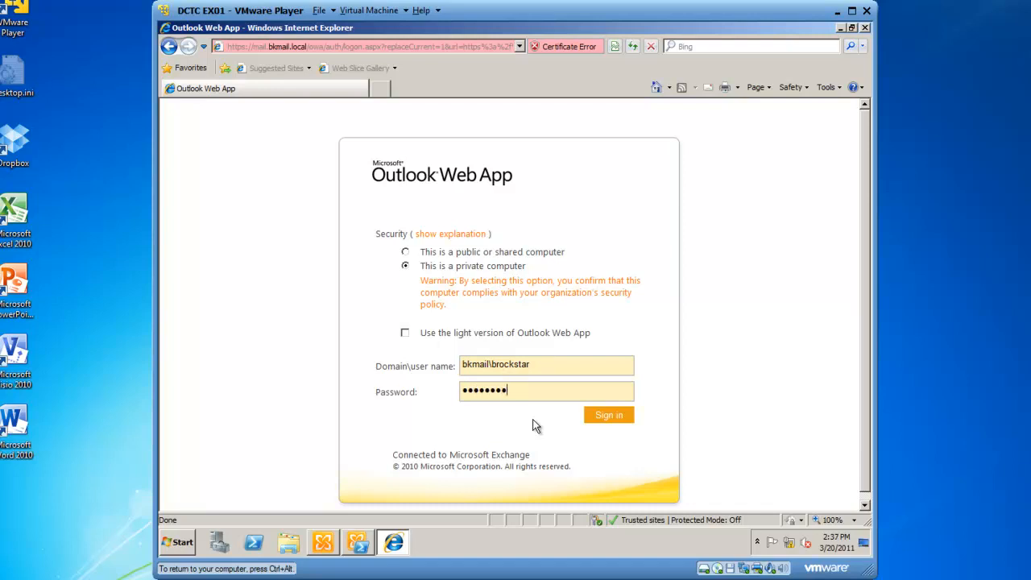
pyautogui.click(610, 414)
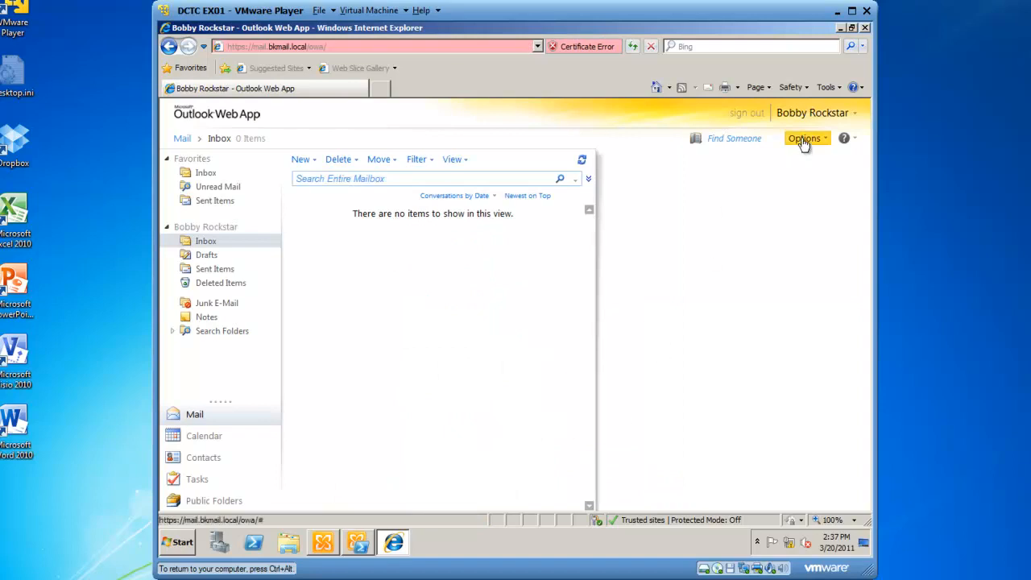
pyautogui.click(804, 138)
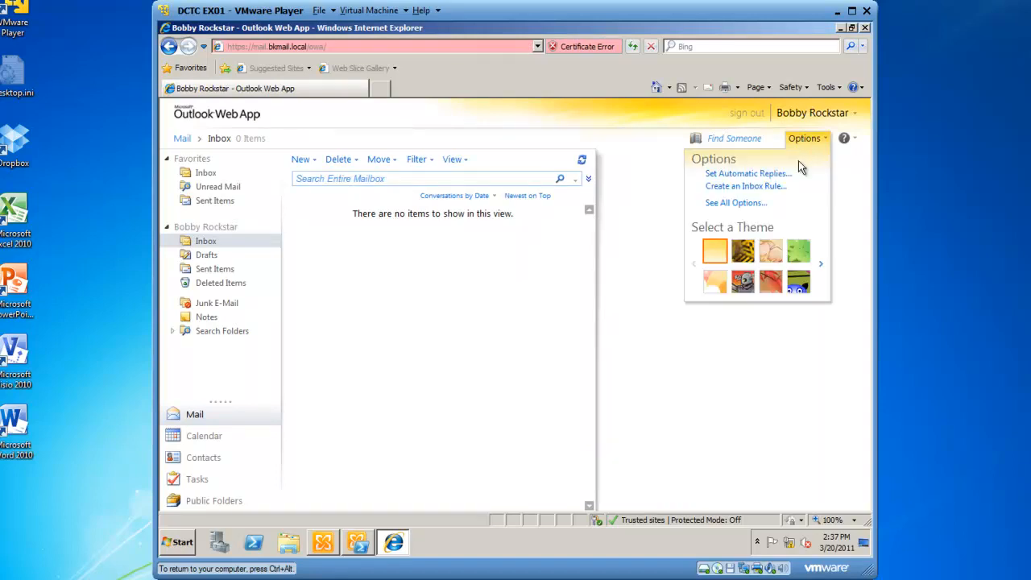